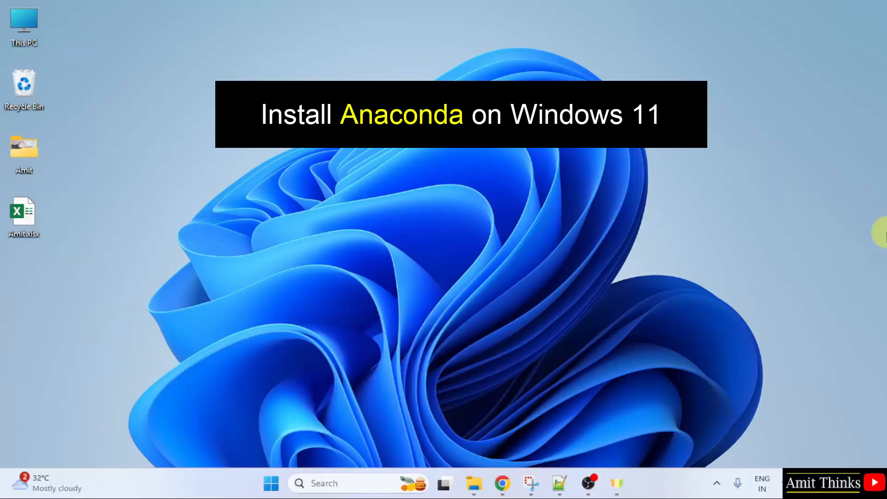
Step: Launch Google Chrome from the taskbar onto a new tab
{"action": "left_click", "coordinate": [502, 484]}
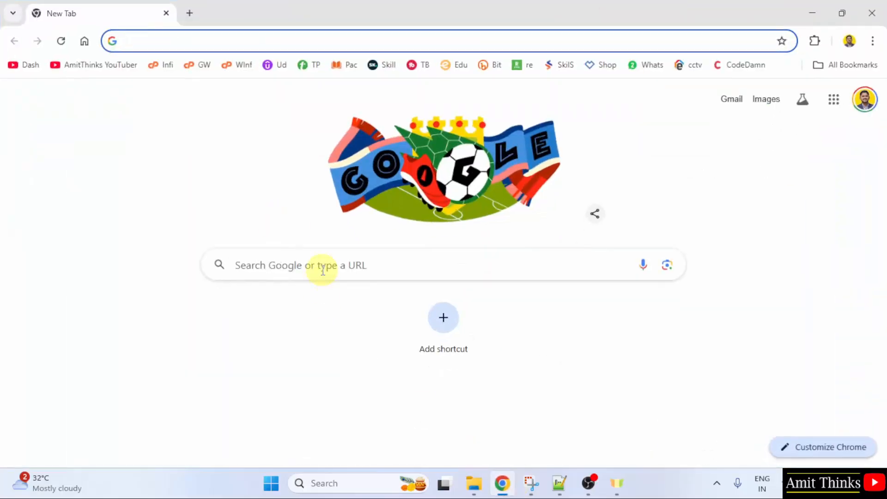
Step: Search Google for 'anaconda' and go to the official anaconda.com result
{"action": "type", "text": "anaconda"}
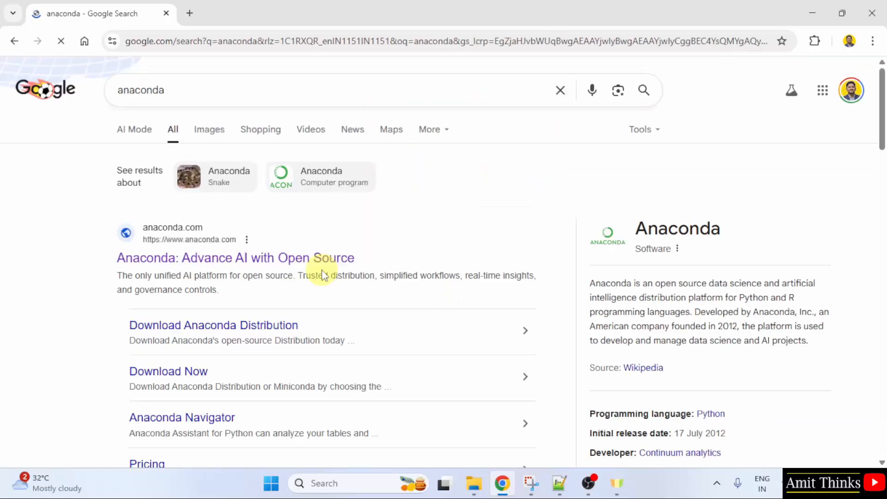
{"action": "mouse_move", "coordinate": [209, 248]}
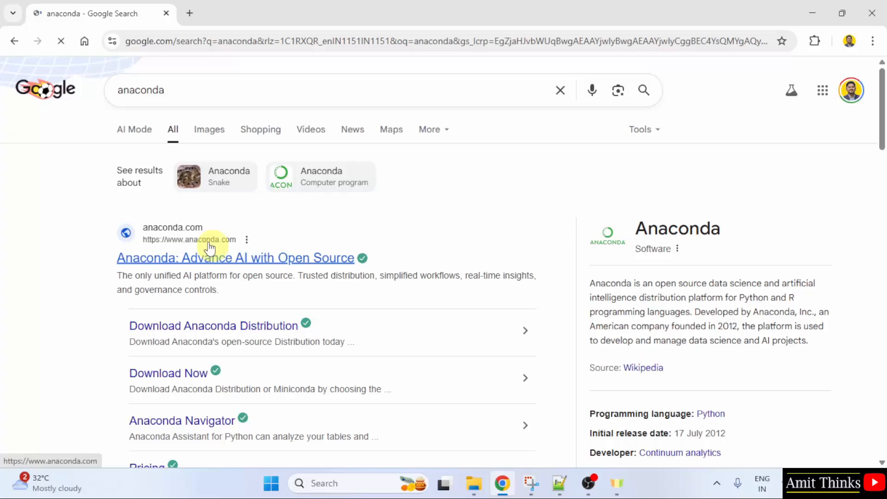
{"action": "left_click", "coordinate": [234, 258]}
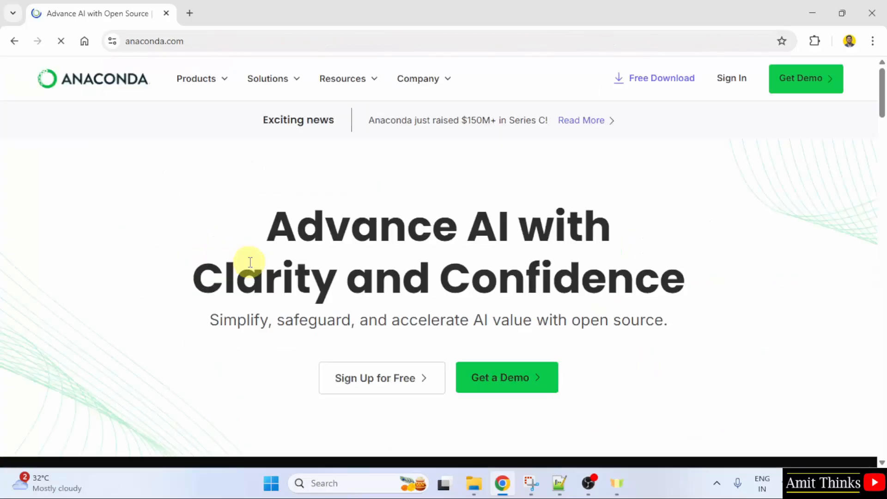
{"action": "mouse_move", "coordinate": [399, 244]}
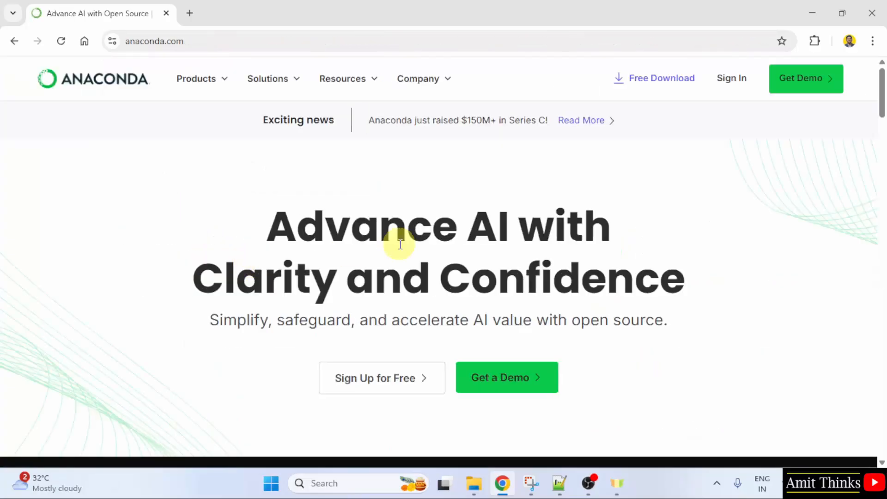
{"action": "mouse_move", "coordinate": [658, 78]}
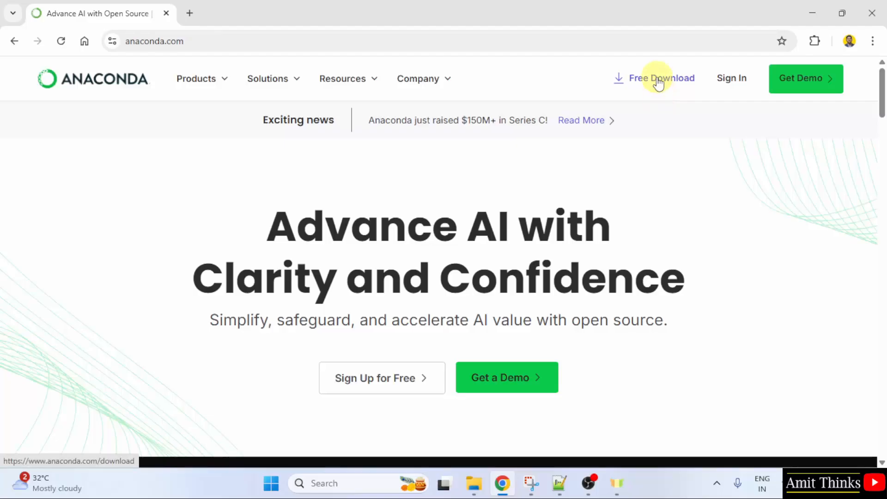
Step: Reach the Download Now page via Free Download, skipping registration, down to Distribution Installers
{"action": "left_click", "coordinate": [662, 78]}
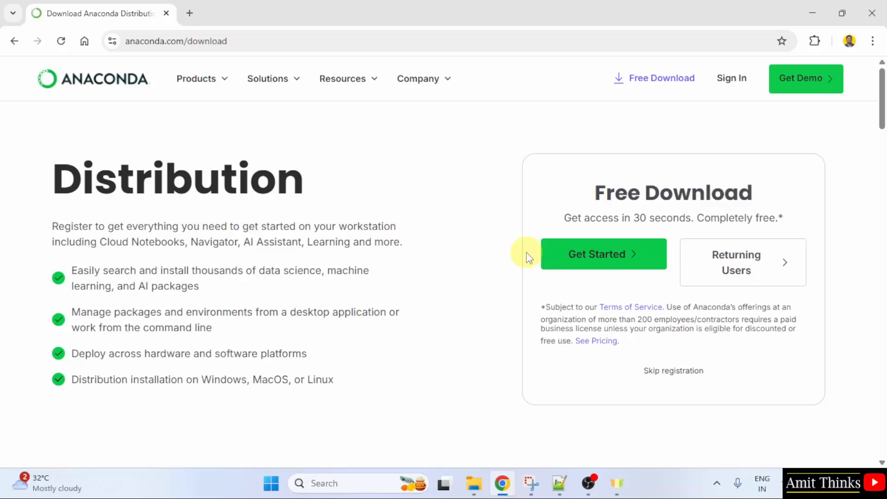
{"action": "mouse_move", "coordinate": [654, 203]}
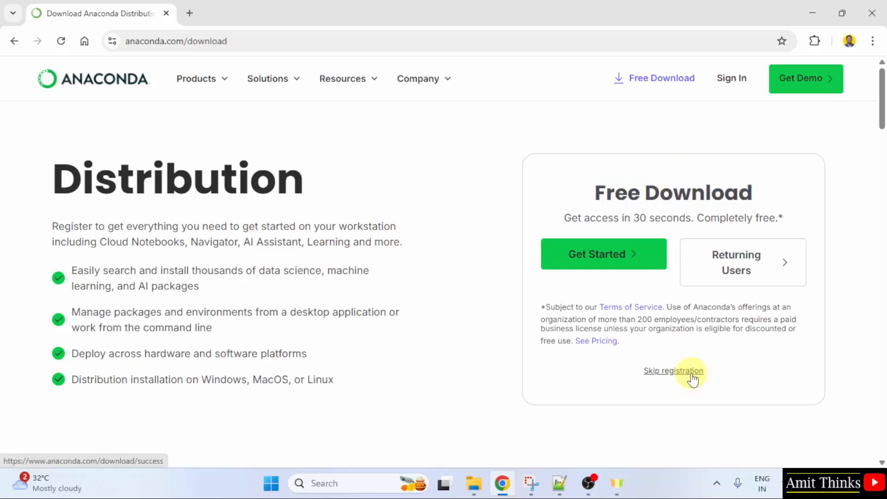
{"action": "left_click", "coordinate": [673, 371]}
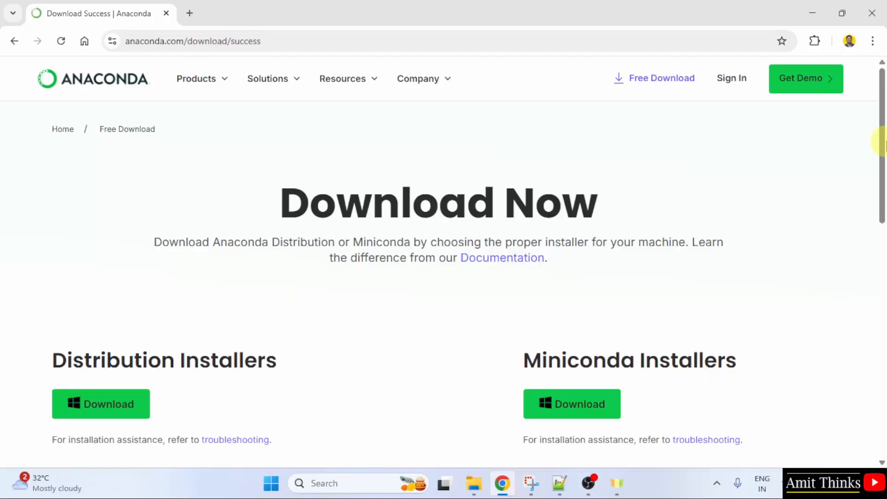
{"action": "scroll", "scroll_direction": "down", "scroll_amount": 3}
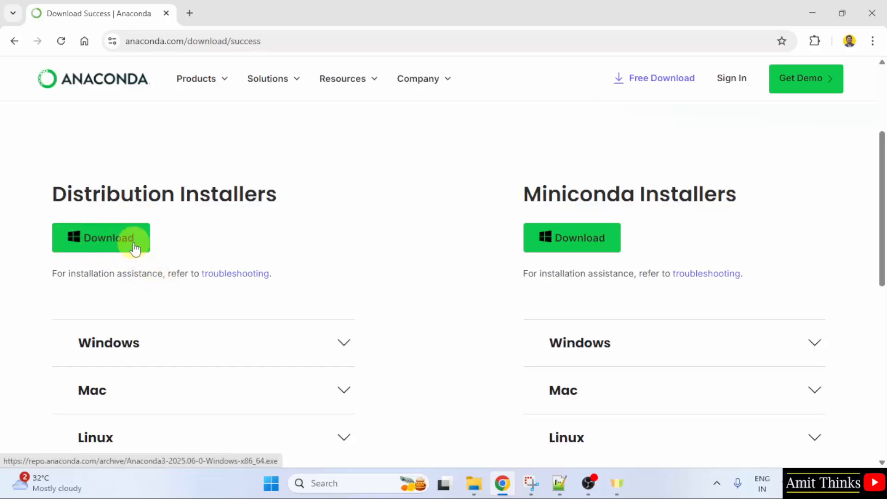
Step: Download the Windows Anaconda3-2025.06-0 x86_64 Distribution installer
{"action": "left_click", "coordinate": [102, 237]}
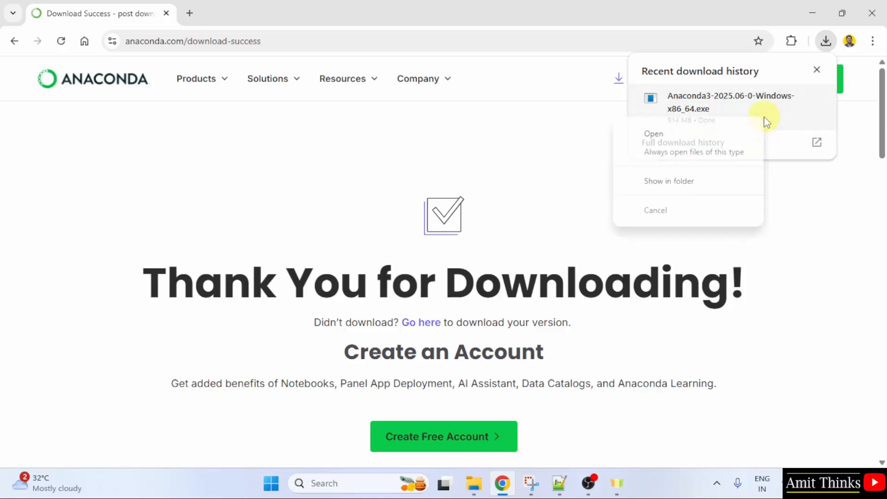
{"action": "mouse_move", "coordinate": [736, 139]}
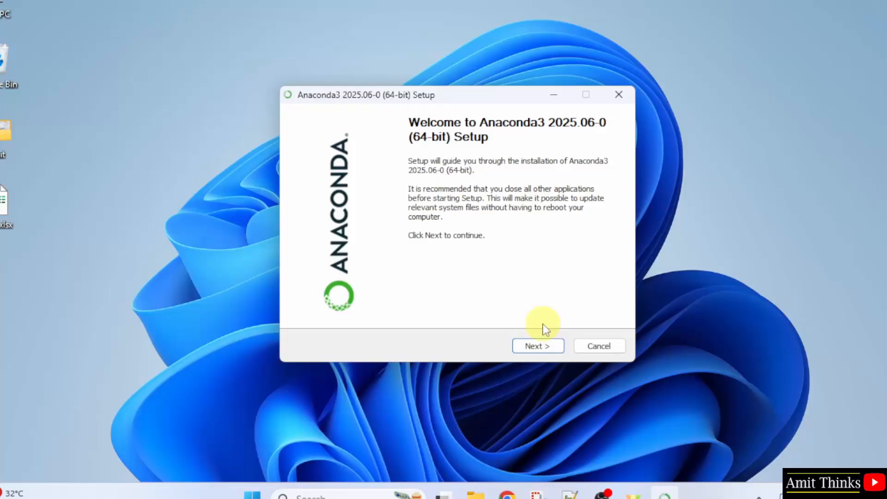
Step: Accept the licence, install for All Users and keep the default C:\ProgramData\anaconda3 folder
{"action": "left_click", "coordinate": [537, 346]}
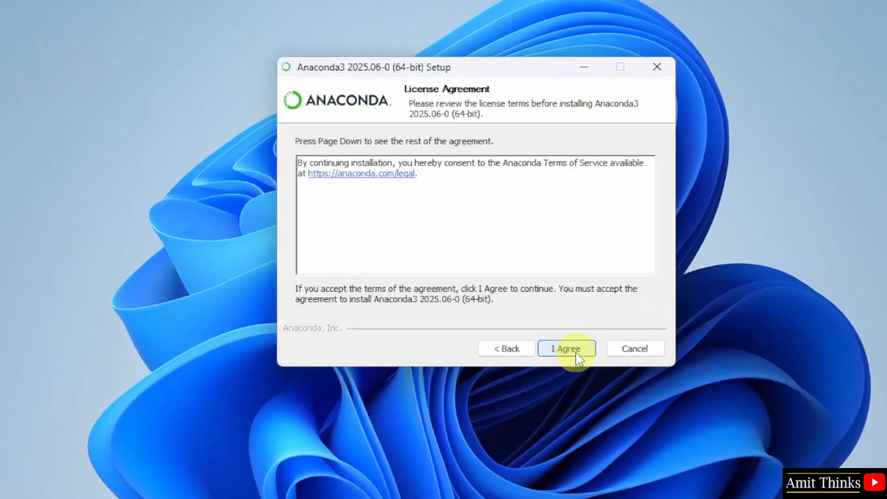
{"action": "left_click", "coordinate": [566, 349]}
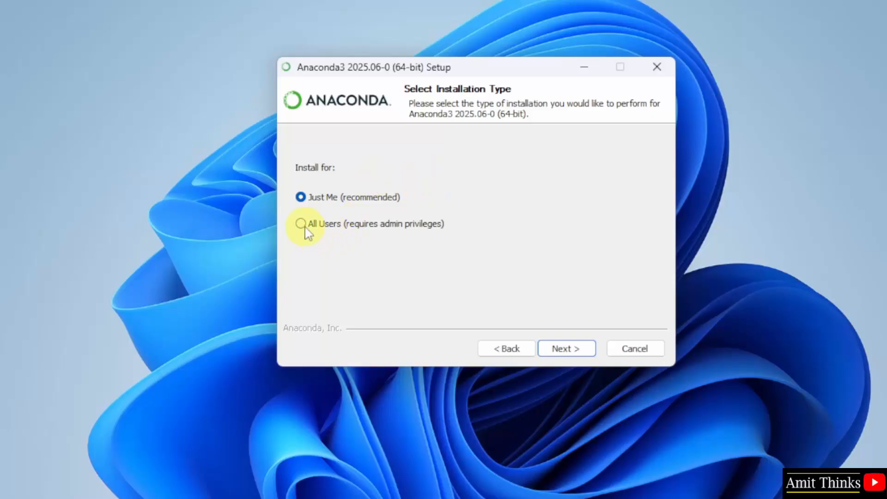
{"action": "left_click", "coordinate": [300, 224]}
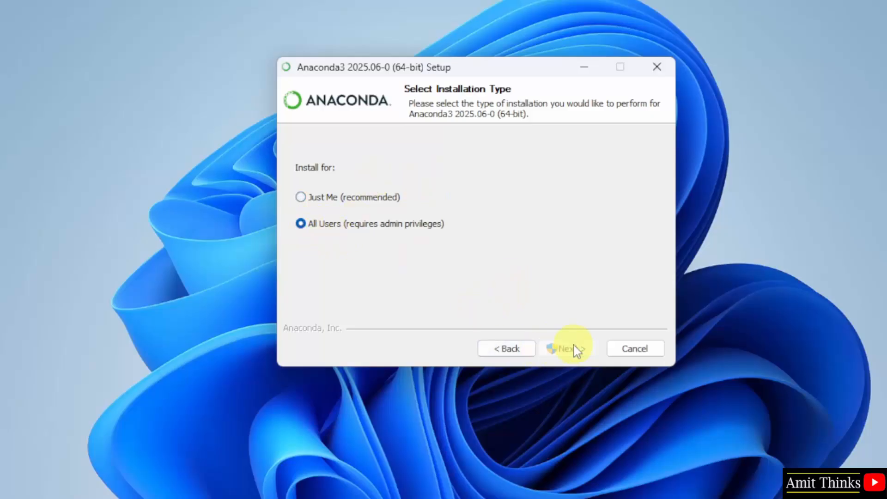
{"action": "left_click", "coordinate": [567, 349]}
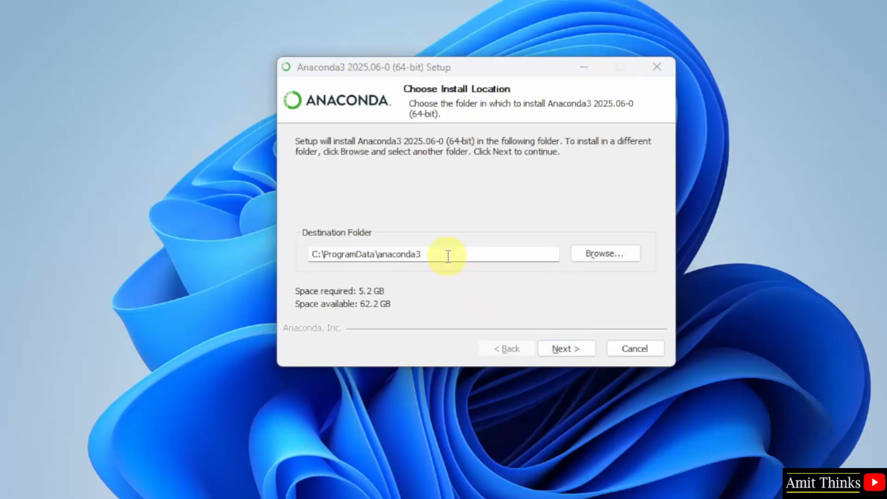
{"action": "left_click", "coordinate": [435, 253]}
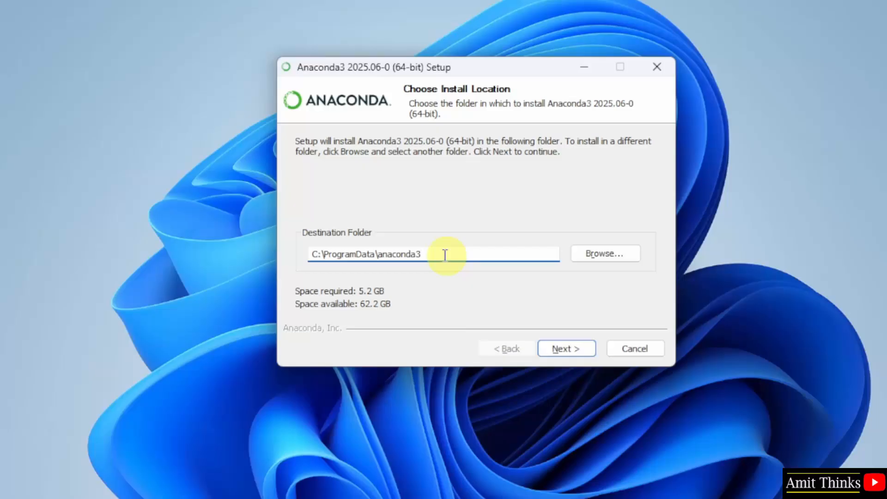
{"action": "mouse_move", "coordinate": [506, 350]}
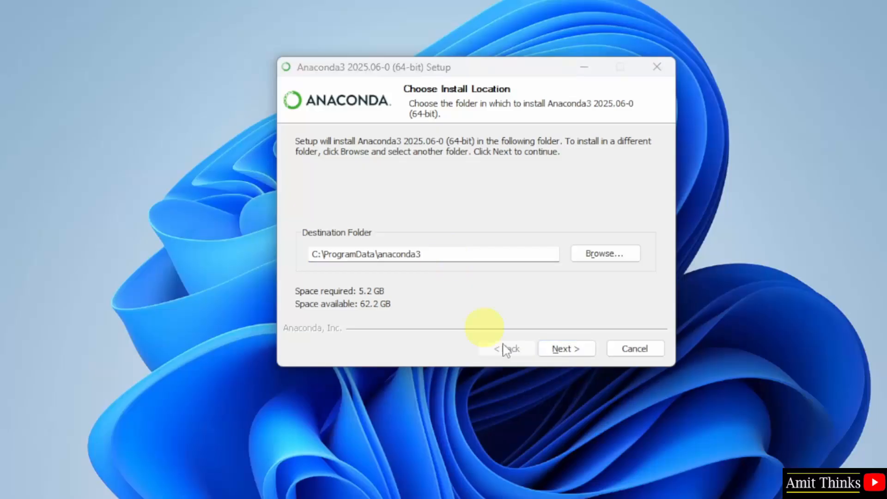
{"action": "left_click", "coordinate": [566, 349]}
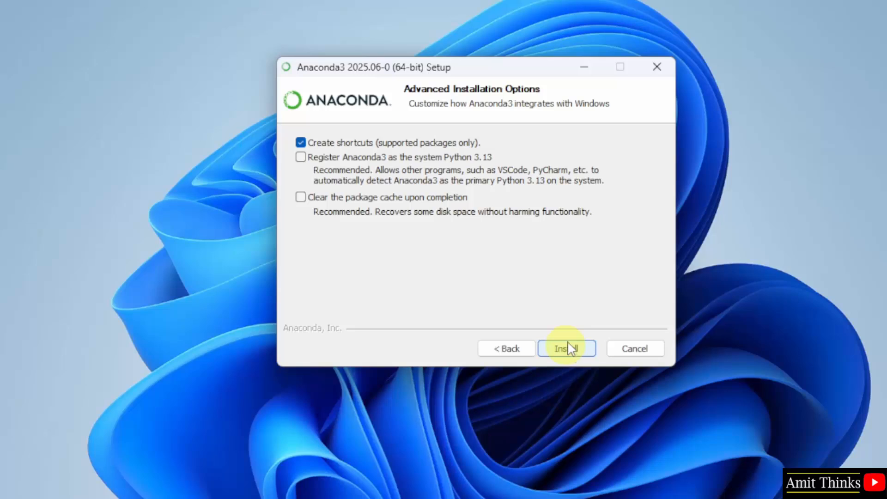
{"action": "mouse_move", "coordinate": [313, 173]}
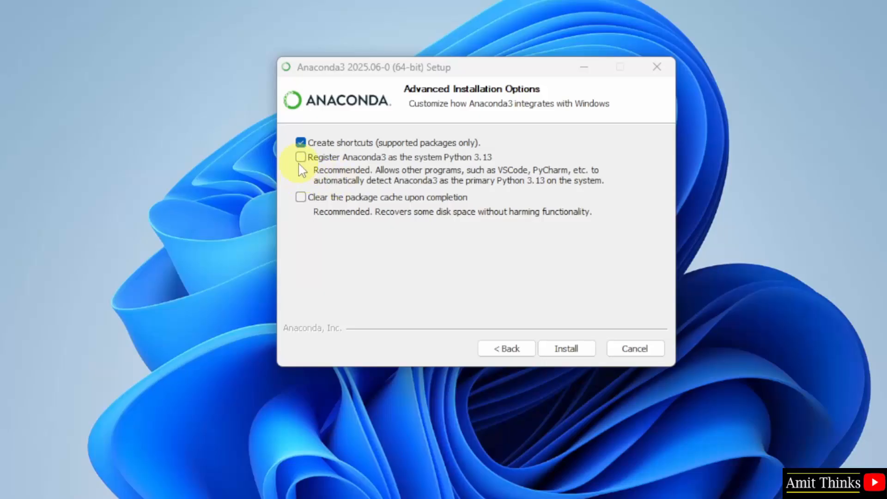
Step: Enable Register as system Python 3.13 and Clear package cache, then start installing
{"action": "left_click", "coordinate": [301, 157]}
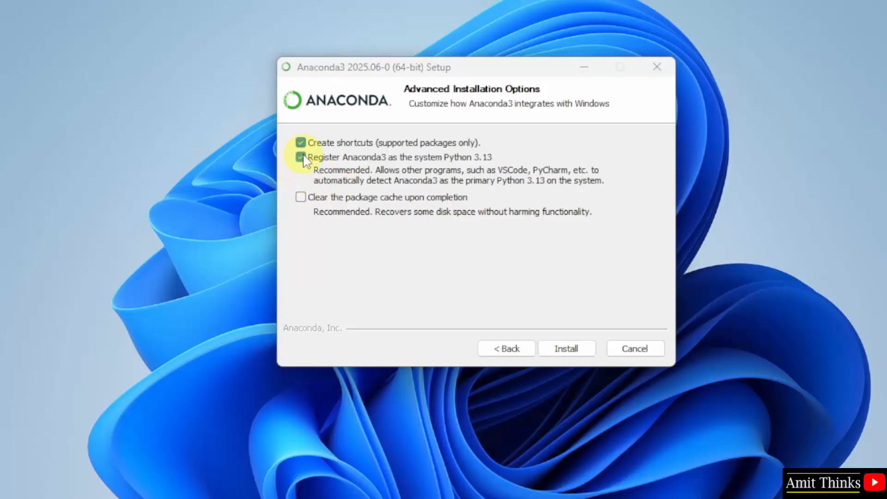
{"action": "mouse_move", "coordinate": [302, 197]}
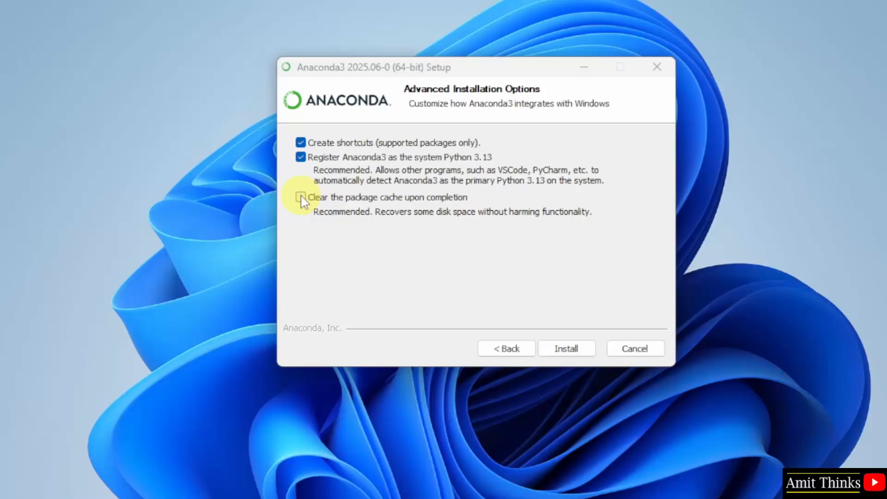
{"action": "left_click", "coordinate": [300, 197]}
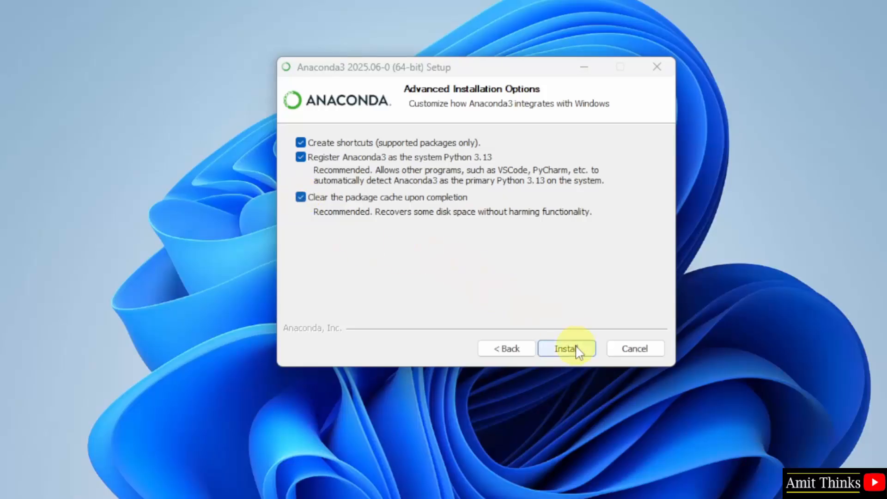
{"action": "left_click", "coordinate": [567, 348]}
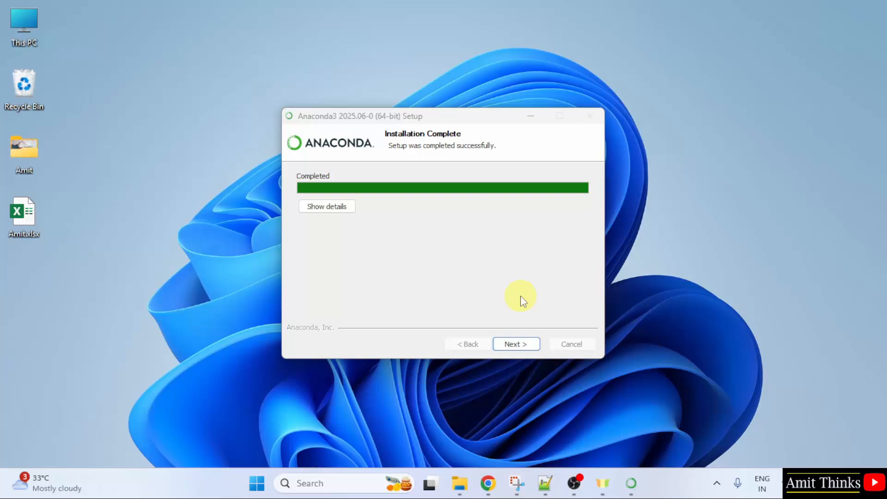
Step: Advance from Installation Complete to setup's final completion page
{"action": "left_click", "coordinate": [516, 344]}
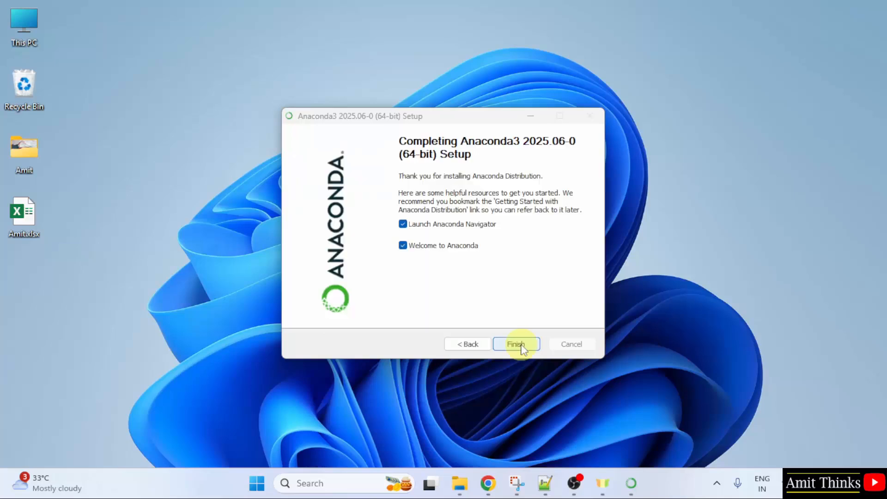
{"action": "mouse_move", "coordinate": [470, 232]}
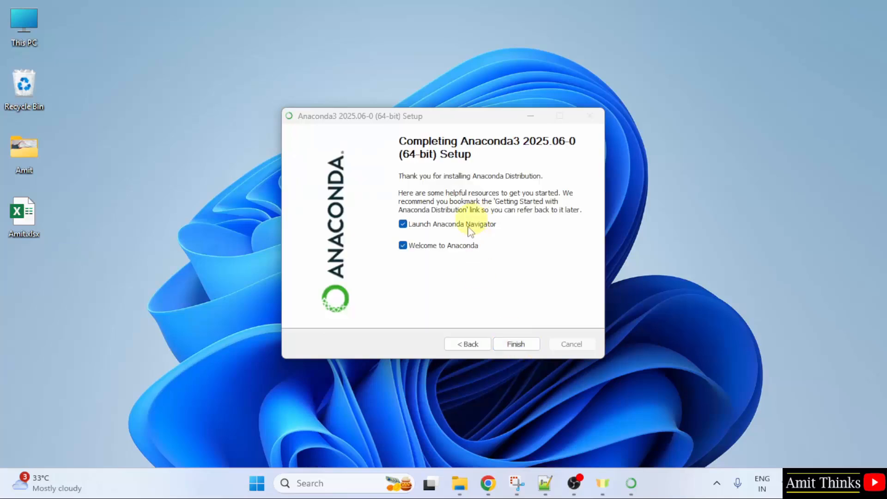
{"action": "mouse_move", "coordinate": [481, 236]}
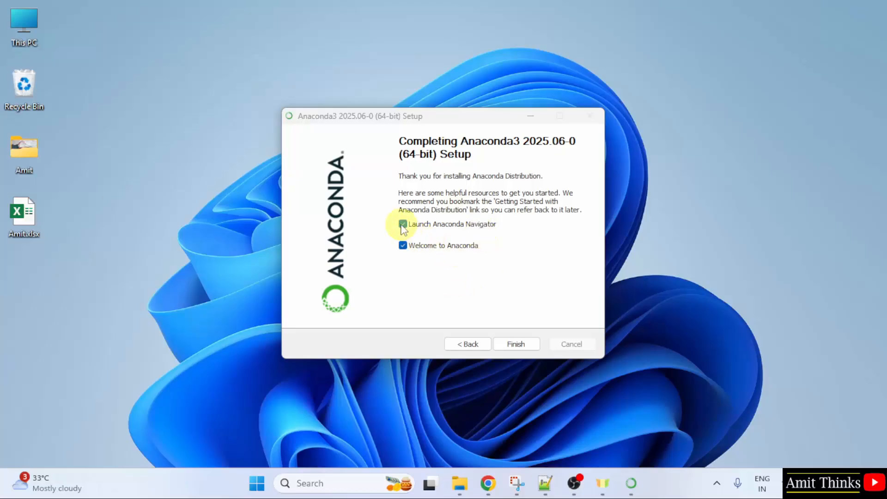
Step: Untick Launch Anaconda Navigator and finish setup, returning to the desktop
{"action": "left_click", "coordinate": [403, 224]}
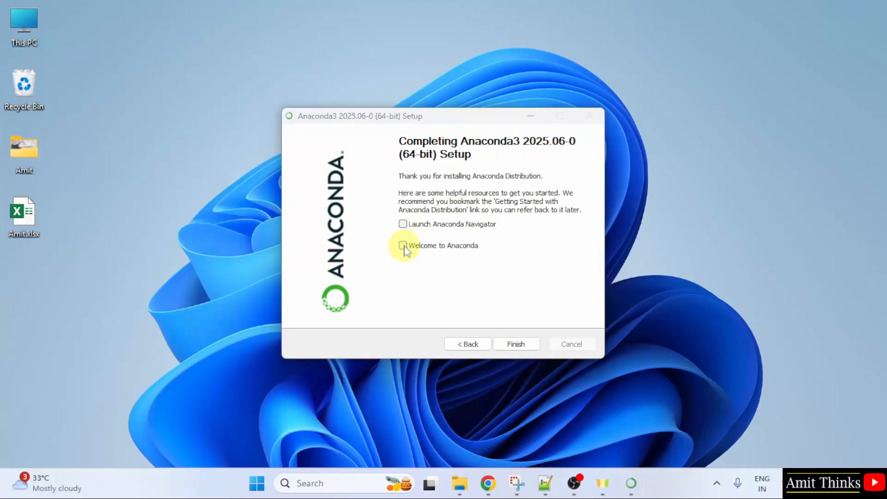
{"action": "left_click", "coordinate": [516, 344]}
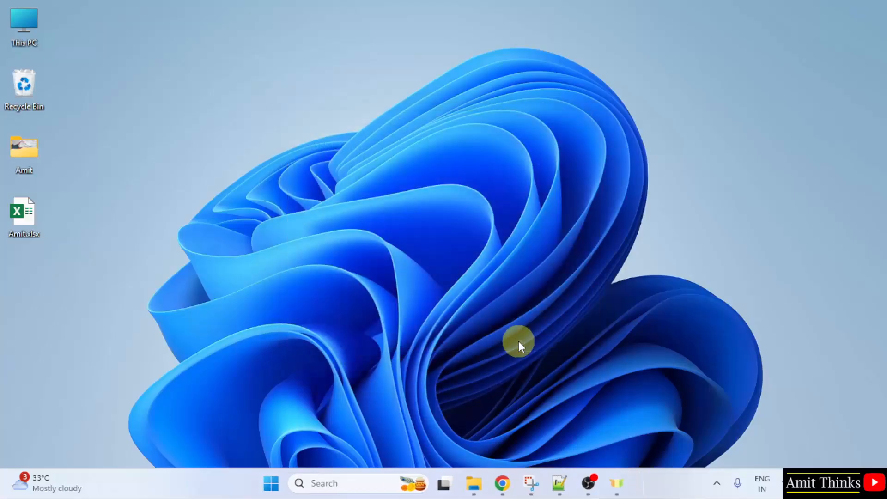
{"action": "mouse_move", "coordinate": [263, 475]}
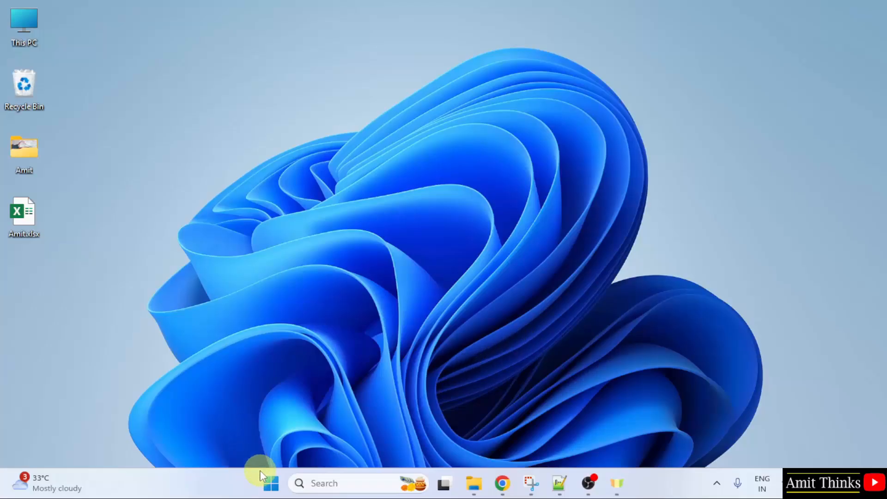
Step: Search Windows Start for 'anaconda Navigator' to list the installed Anaconda apps
{"action": "type", "text": "anaconda Navigator"}
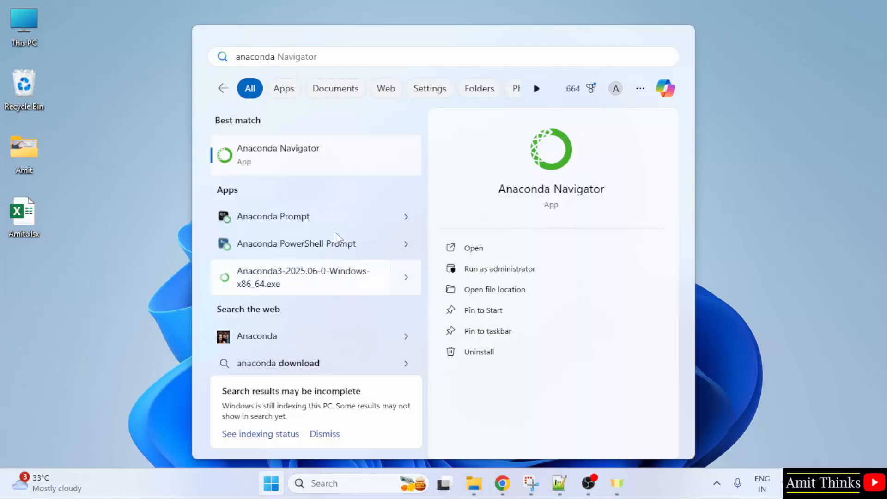
{"action": "mouse_move", "coordinate": [337, 217]}
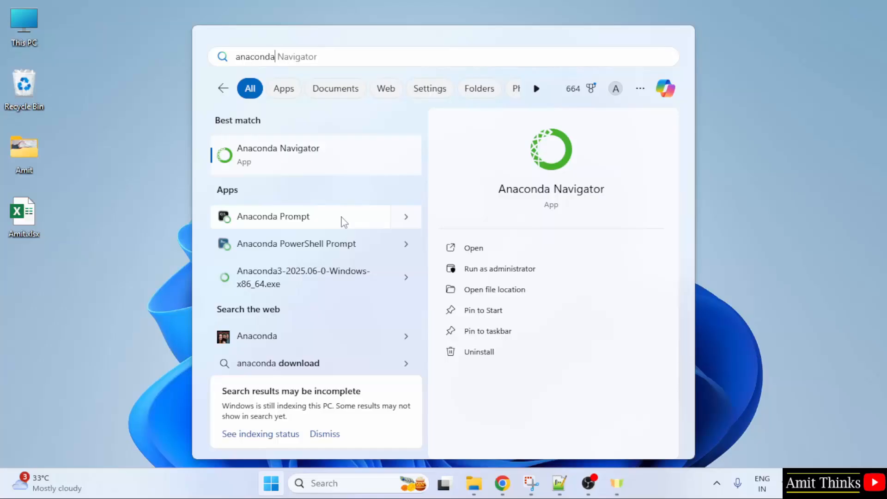
{"action": "mouse_move", "coordinate": [337, 216]}
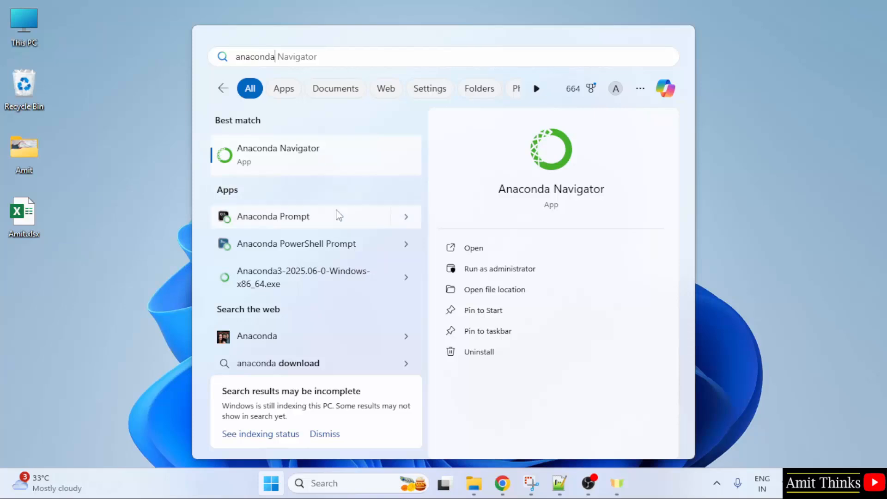
{"action": "mouse_move", "coordinate": [338, 219]}
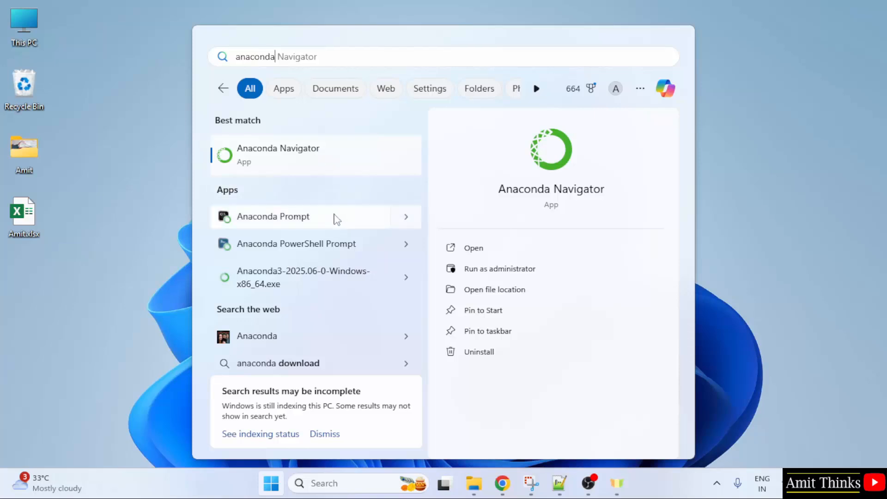
{"action": "mouse_move", "coordinate": [333, 220]}
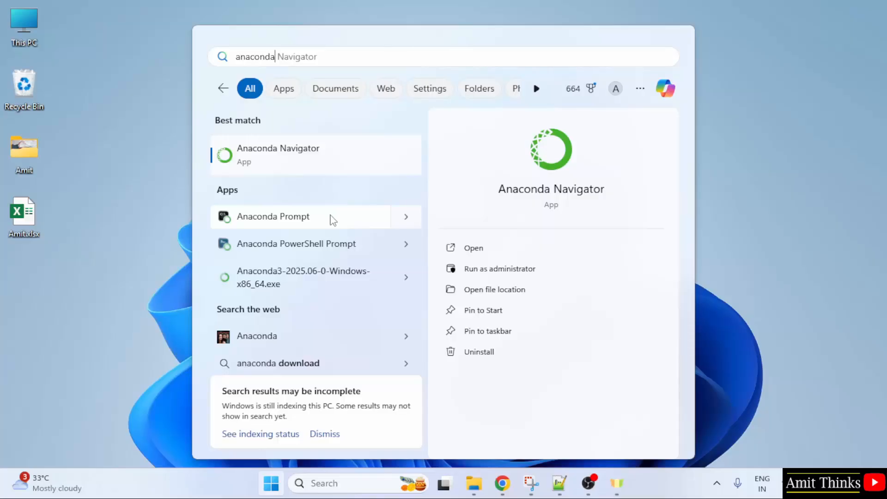
{"action": "mouse_move", "coordinate": [391, 244]}
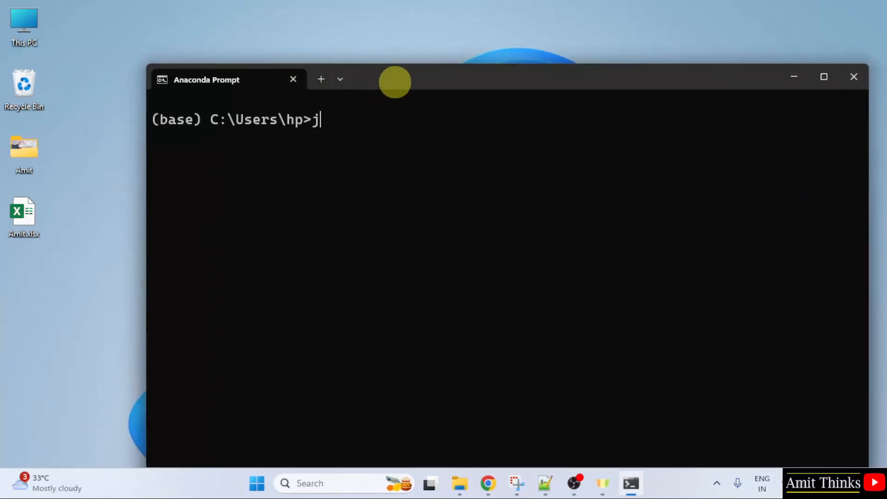
Step: Run 'jupyter notebook' in Anaconda Prompt, opening Jupyter at localhost:8888
{"action": "type", "text": "upyter"}
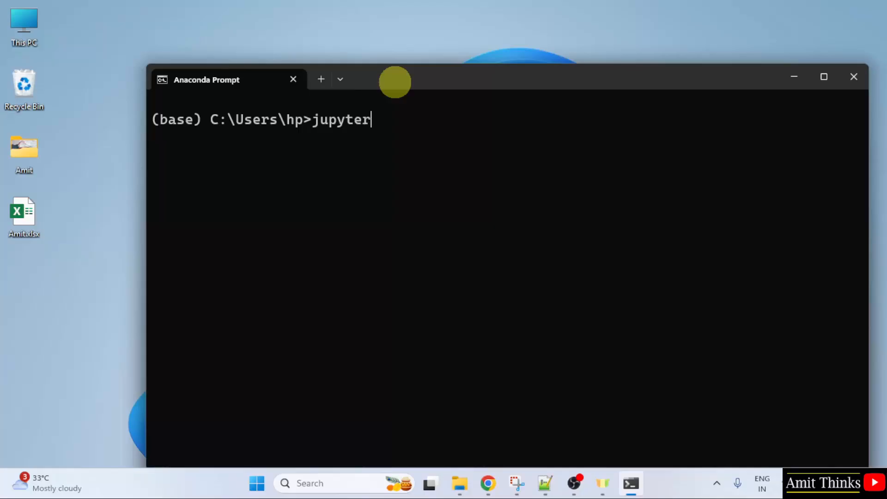
{"action": "type", "text": "notebo"}
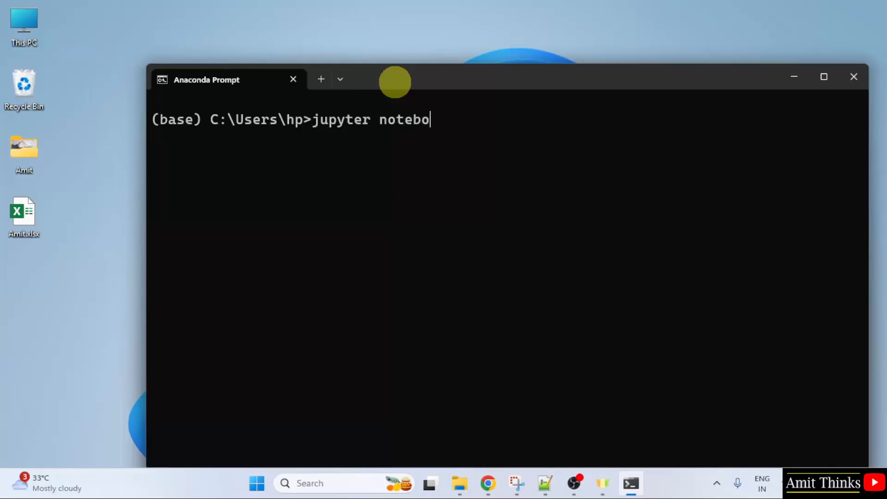
{"action": "type", "text": "ok"}
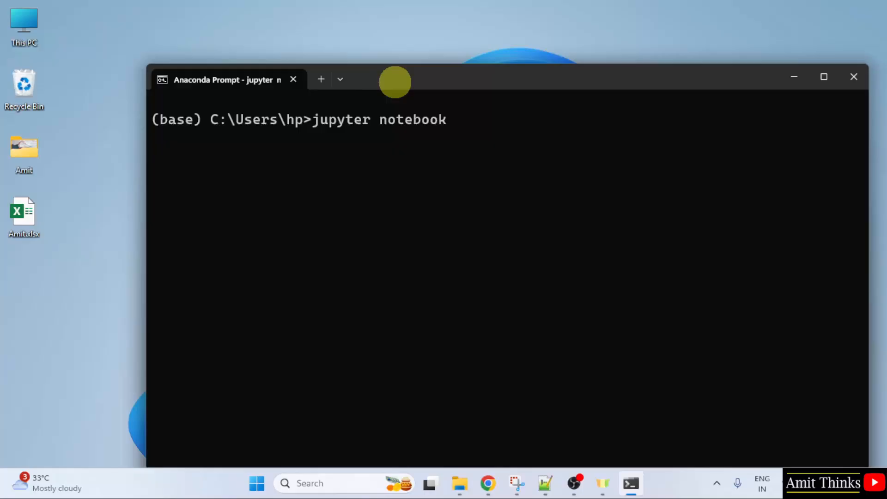
{"action": "key", "text": "Return"}
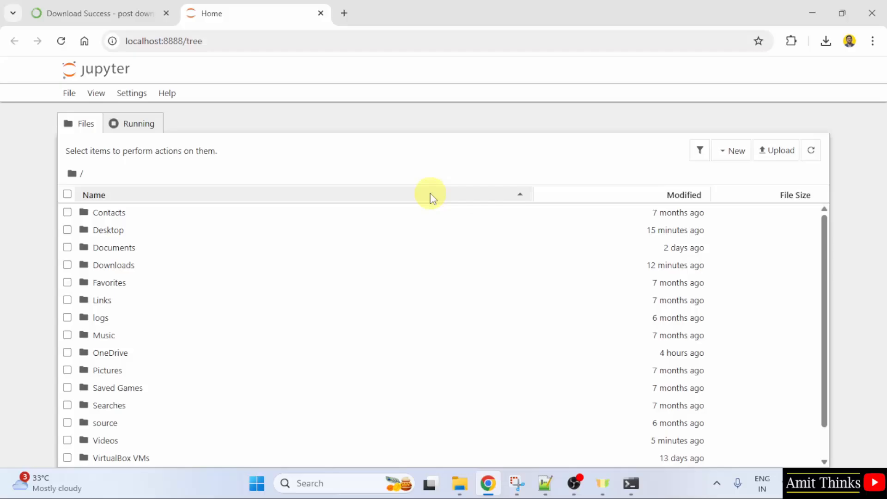
{"action": "mouse_move", "coordinate": [158, 252]}
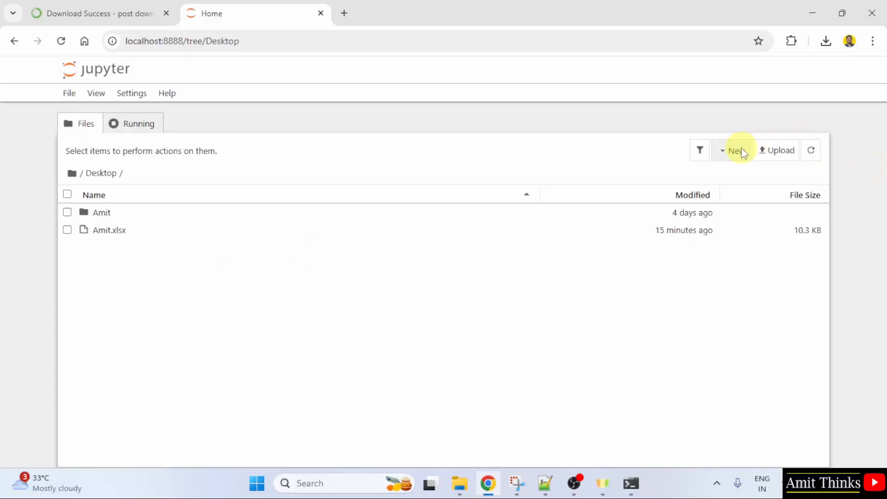
Step: Create a new Python 3 (ipykernel) notebook in the Desktop folder
{"action": "left_click", "coordinate": [737, 151]}
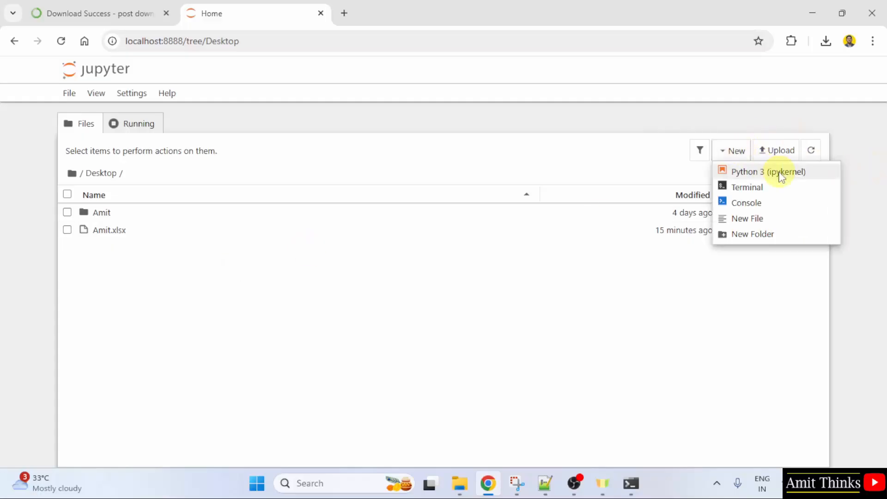
{"action": "left_click", "coordinate": [748, 172]}
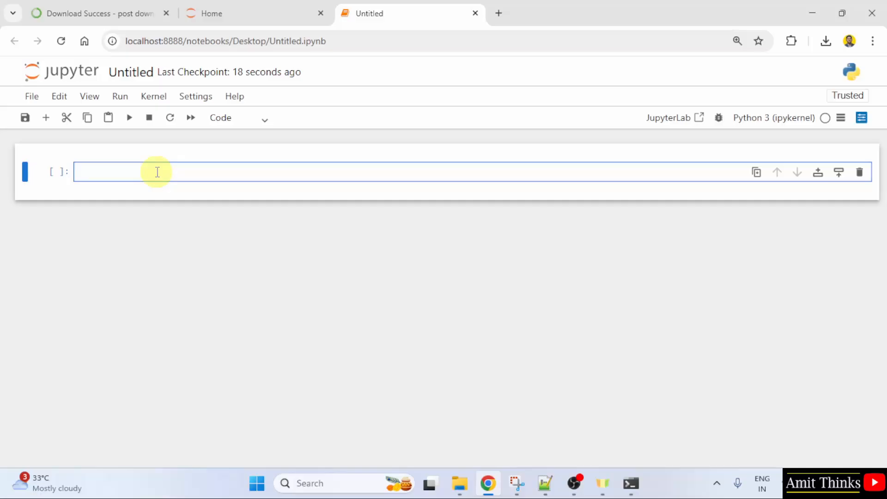
Step: Run print("Amit Diwan") in the first cell so the name prints below it
{"action": "type", "text": "print("}
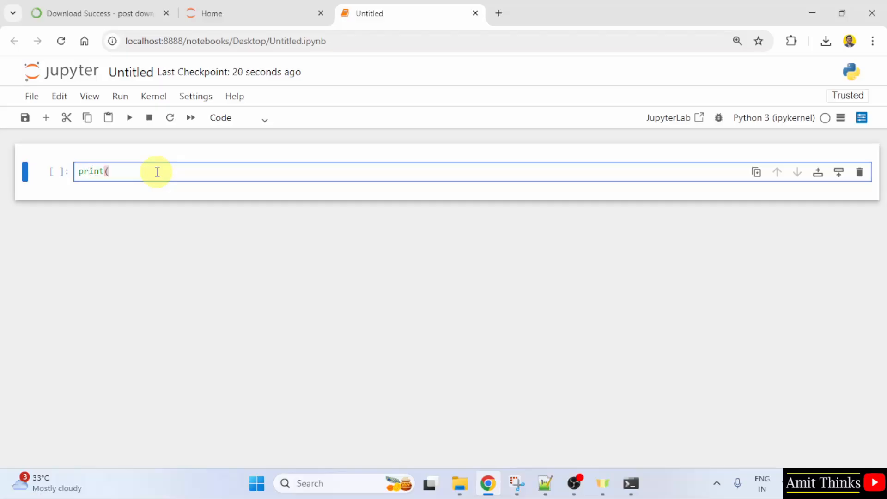
{"action": "type", "text": "\"\""}
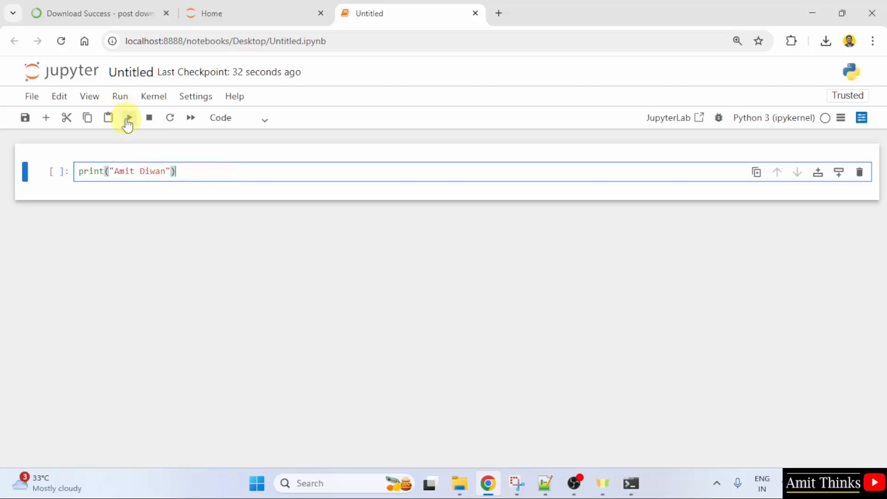
{"action": "left_click", "coordinate": [129, 117]}
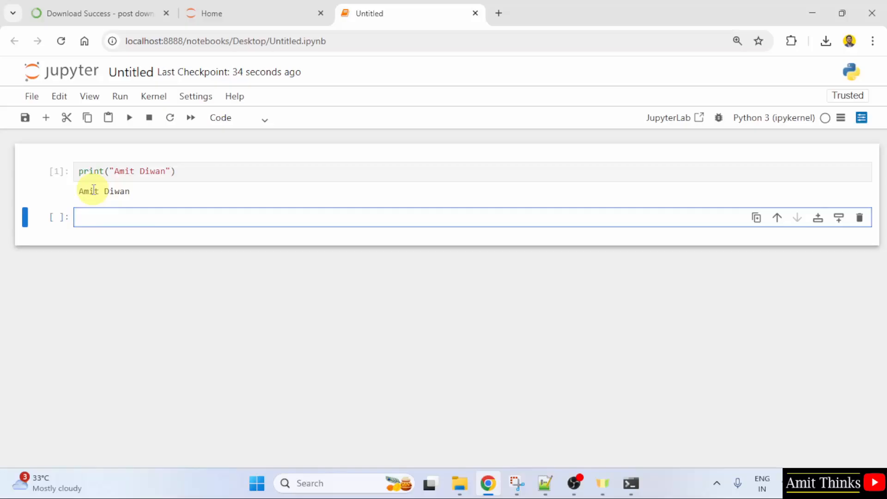
{"action": "left_click", "coordinate": [224, 192]}
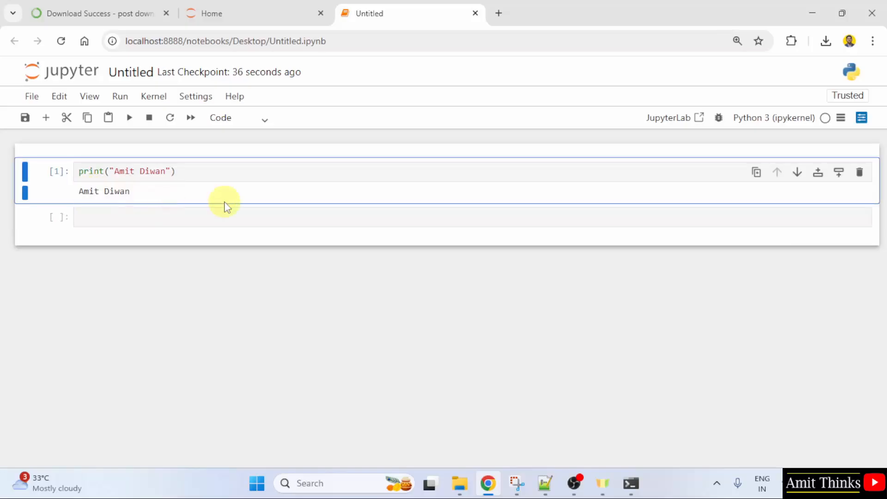
{"action": "mouse_move", "coordinate": [237, 203]}
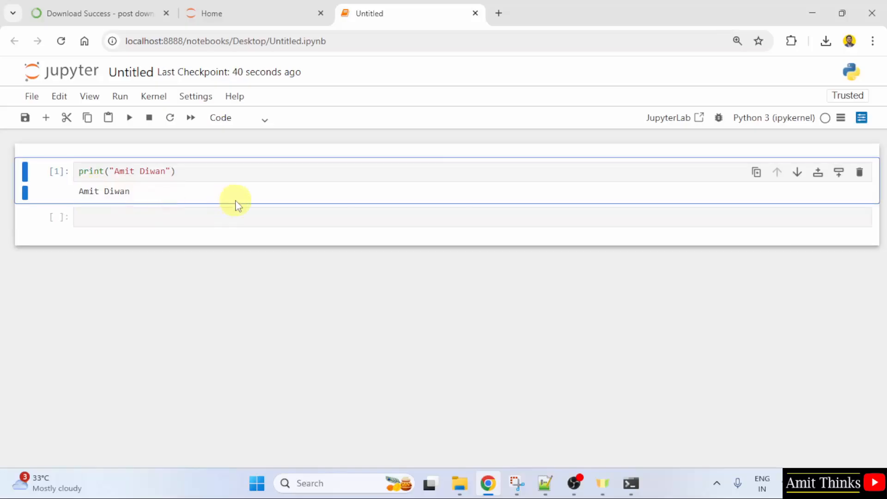